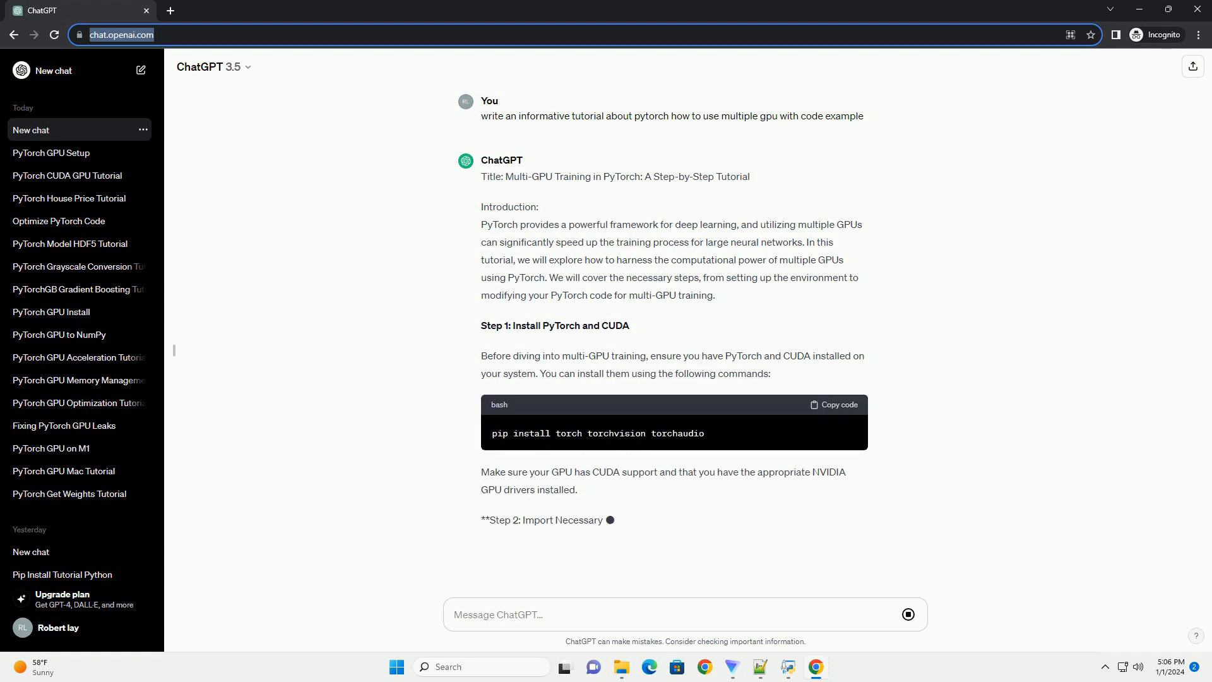
scroll(down, 3)
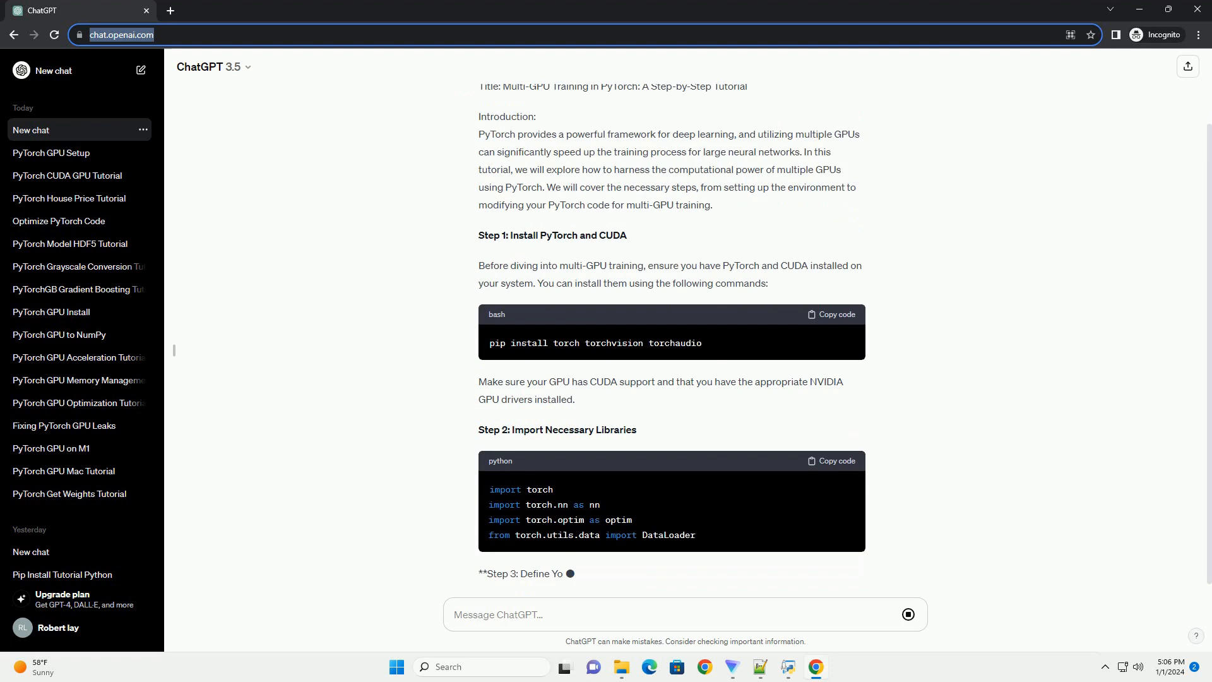
scroll(down, 3)
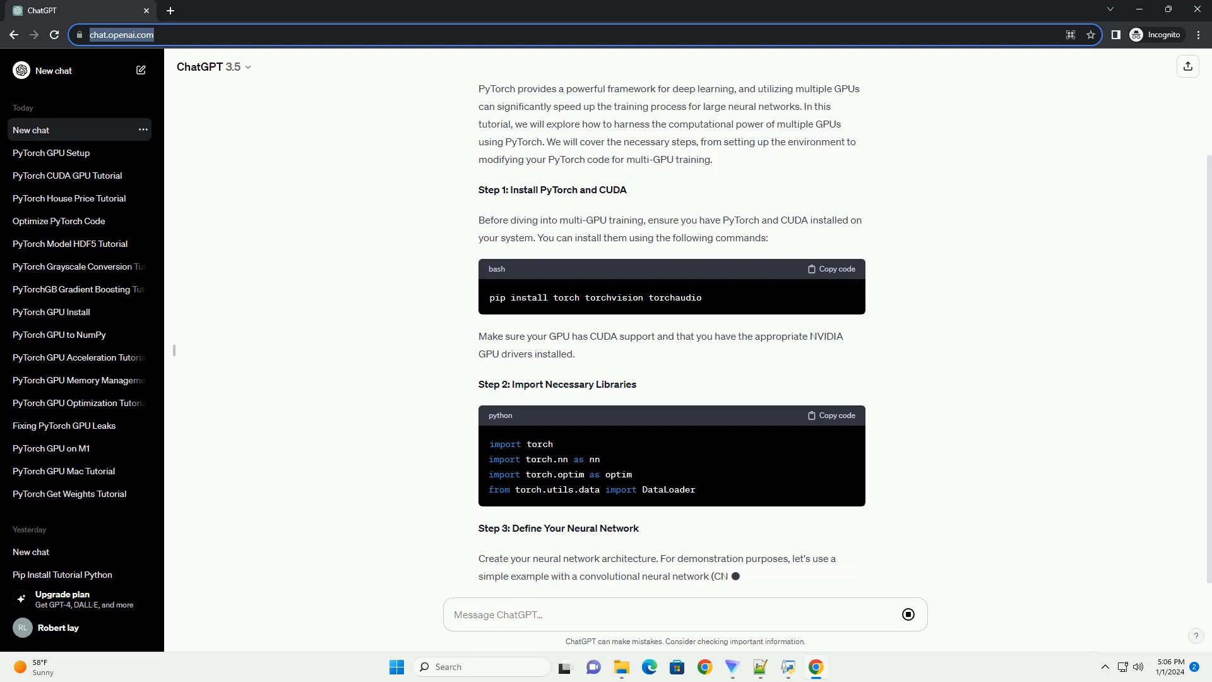
scroll(down, 3)
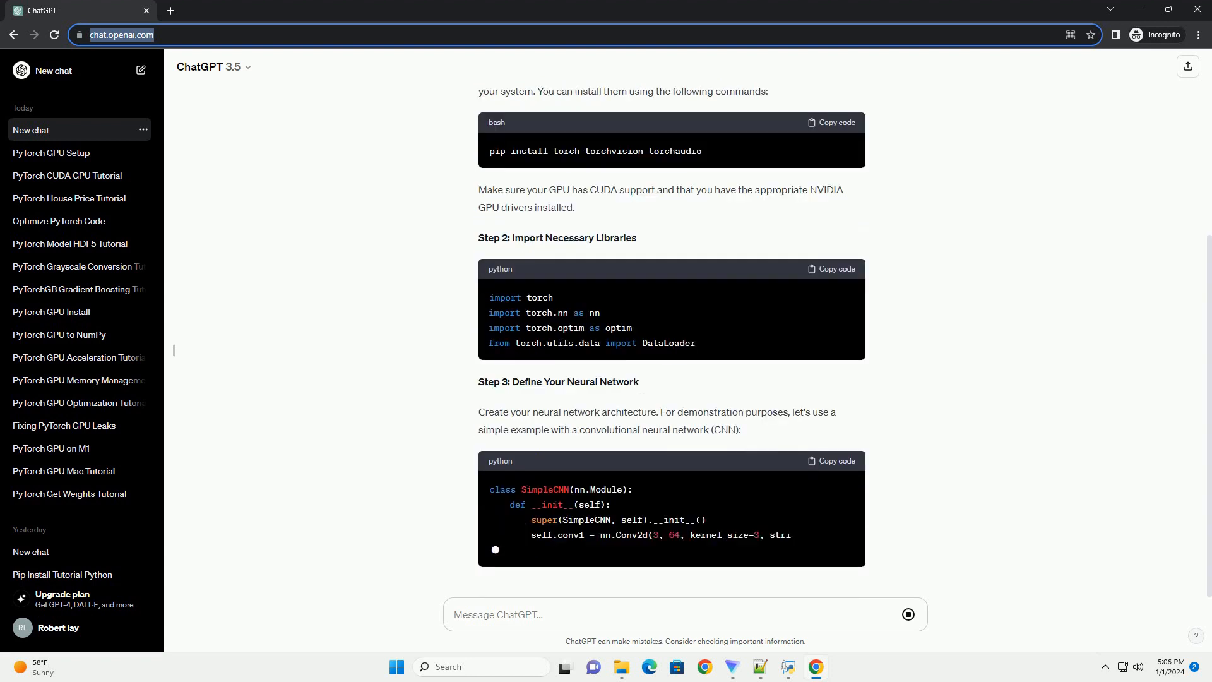
scroll(down, 3)
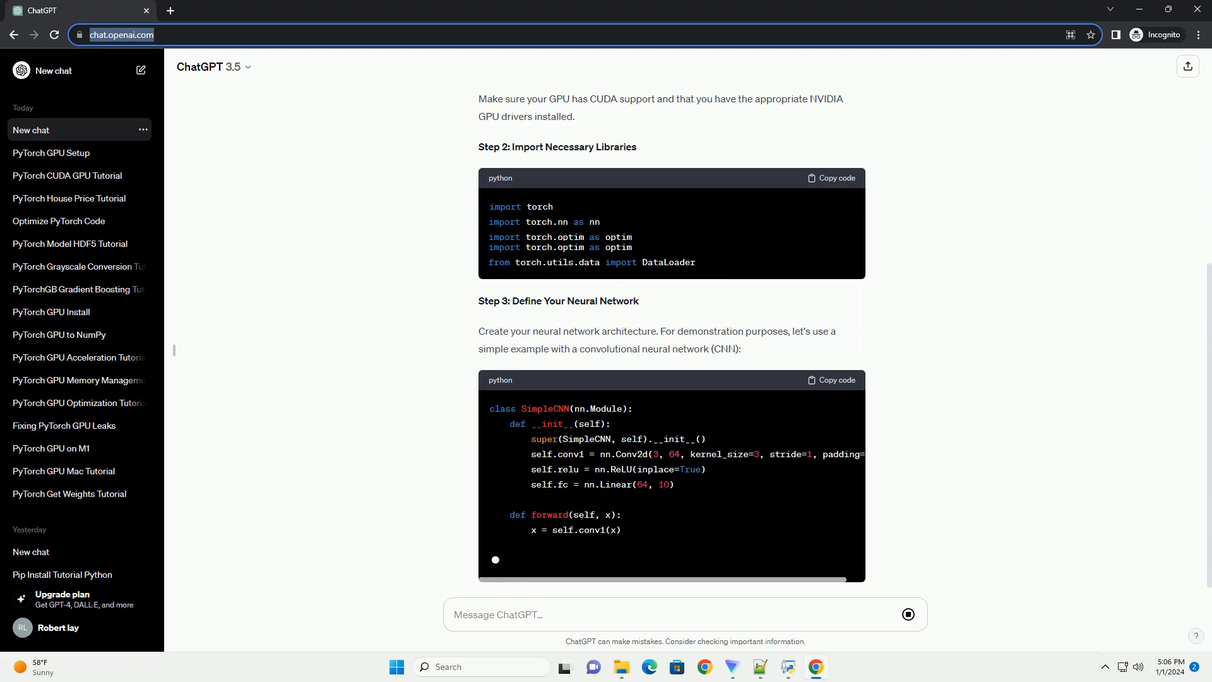
scroll(down, 3)
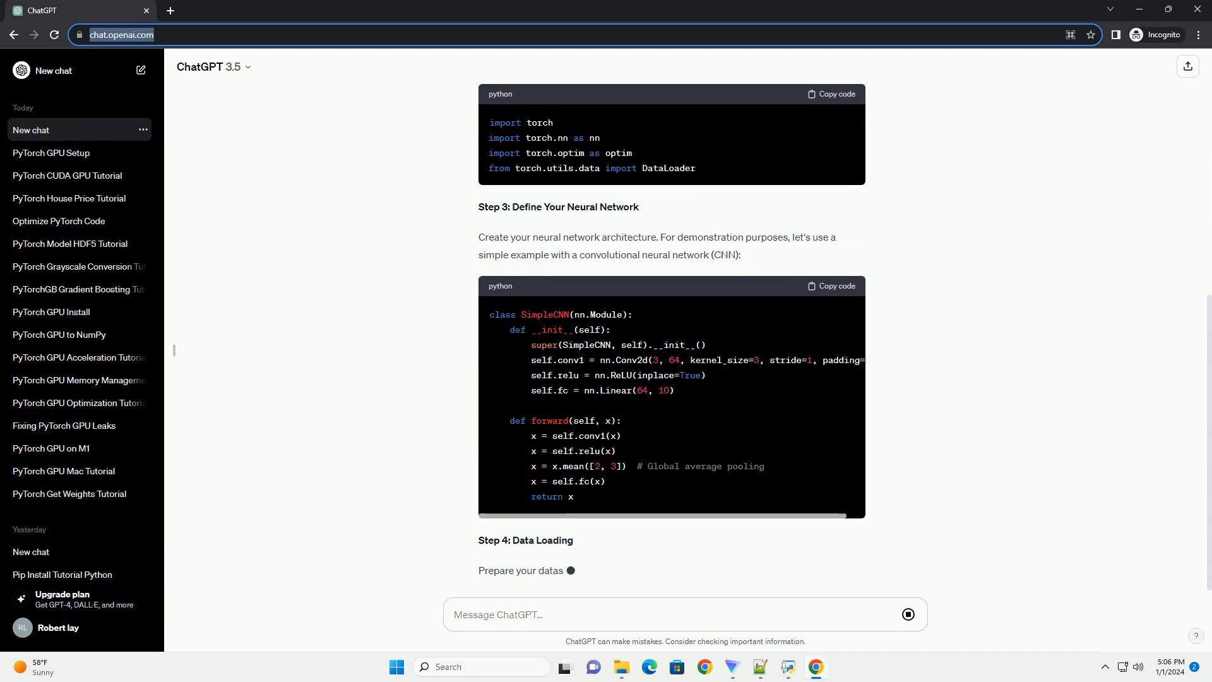
scroll(down, 3)
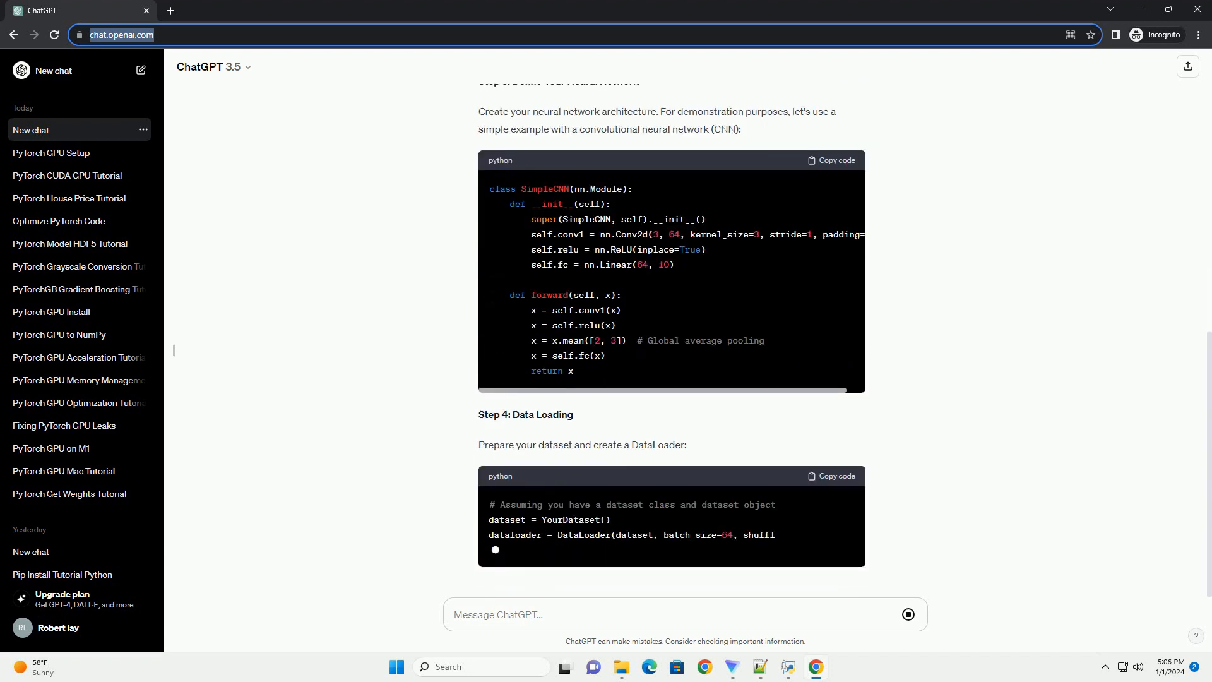
scroll(down, 3)
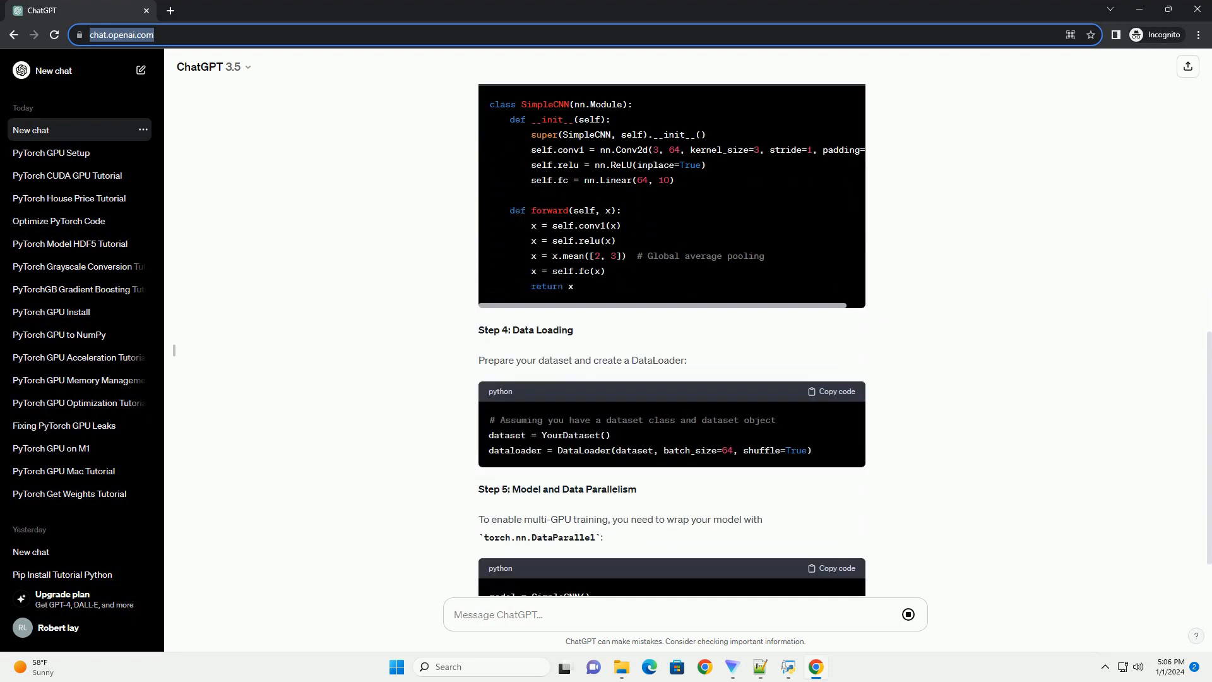
scroll(down, 3)
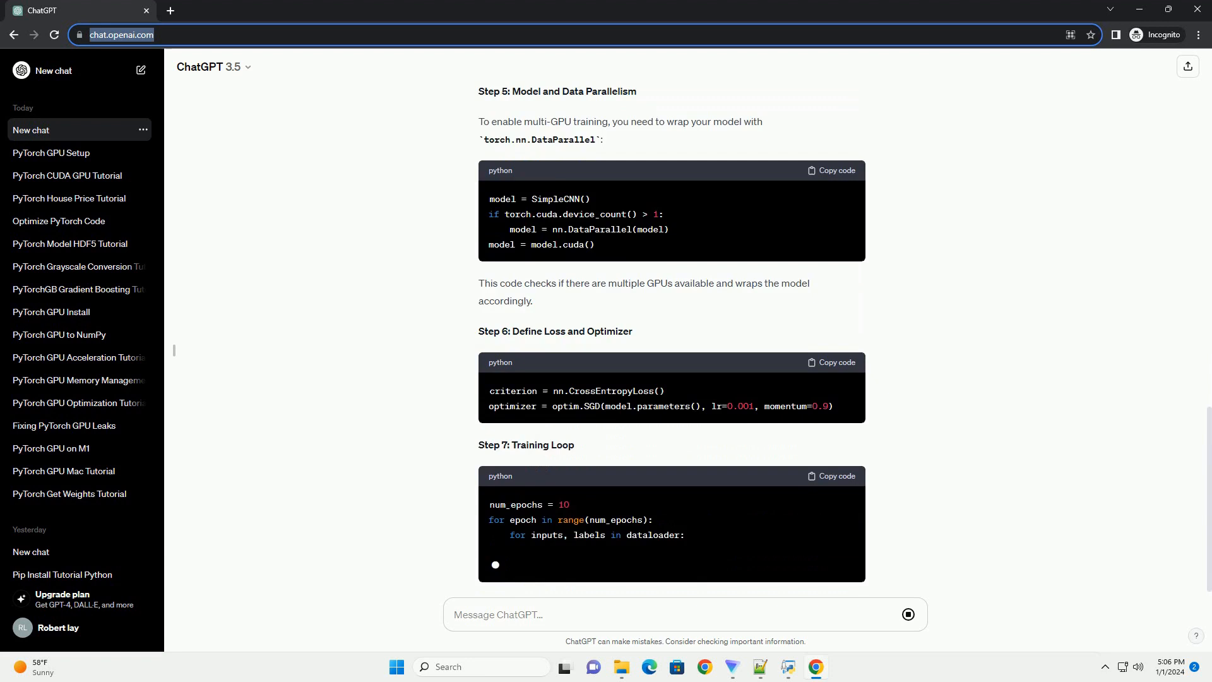
scroll(down, 3)
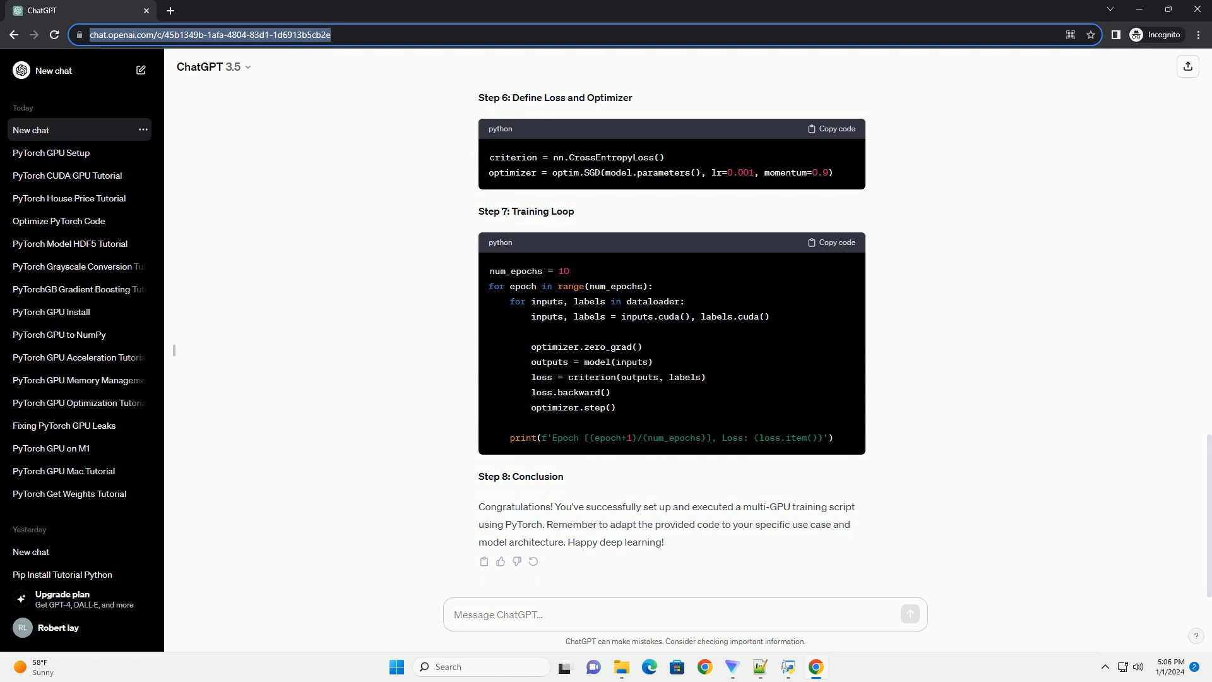
text(P)
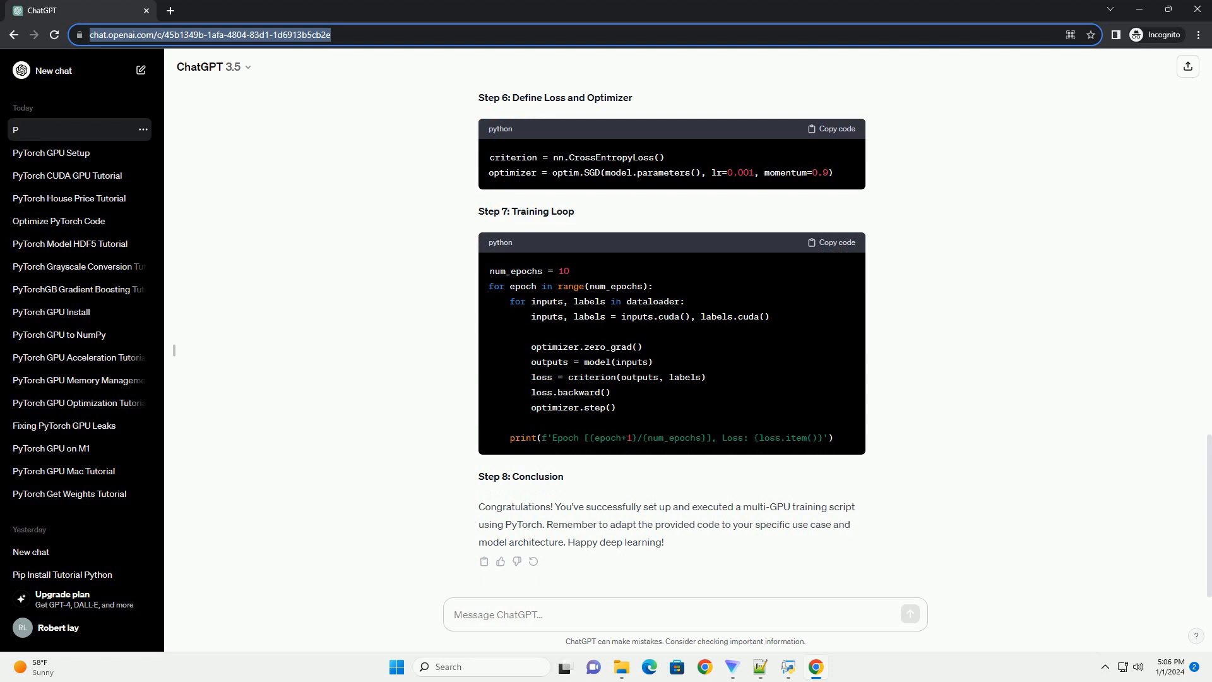